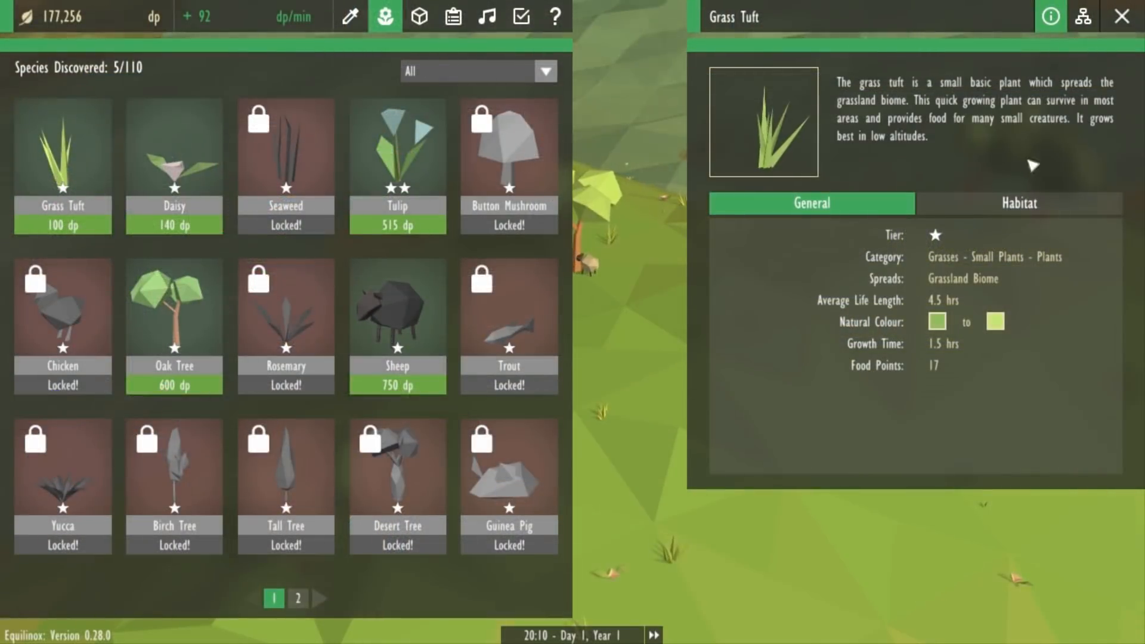
- Show the Grass Tuft breeding tree with its three offshoots and one further descendant
click(1083, 16)
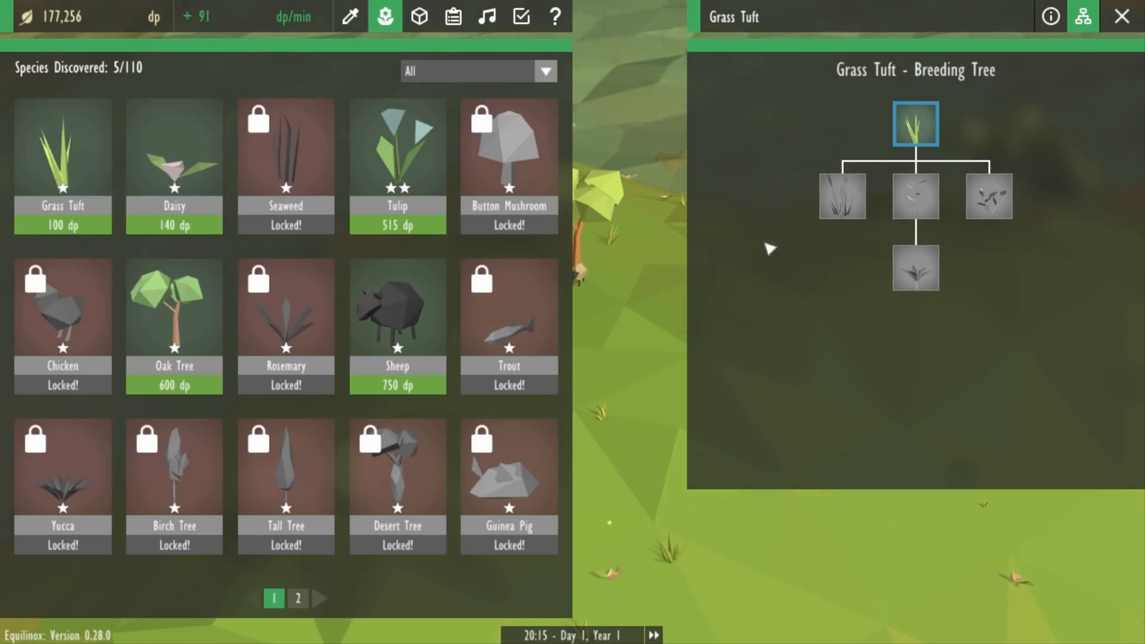
- Start evolving a placed Grass Tuft into Wild Mint for 490 dp
click(385, 16)
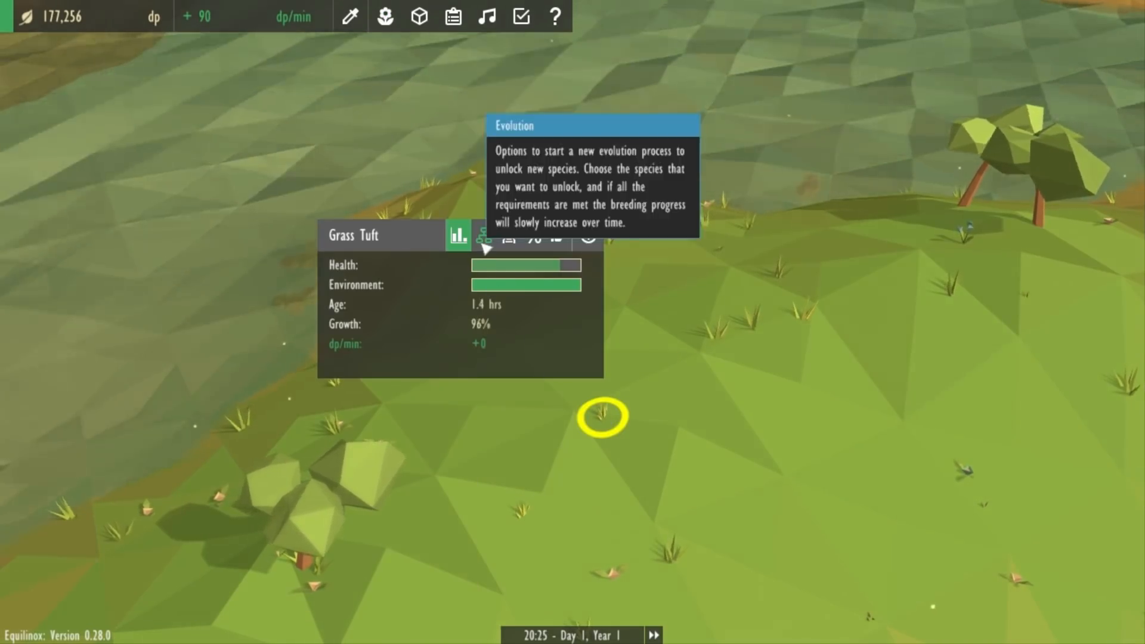
click(484, 235)
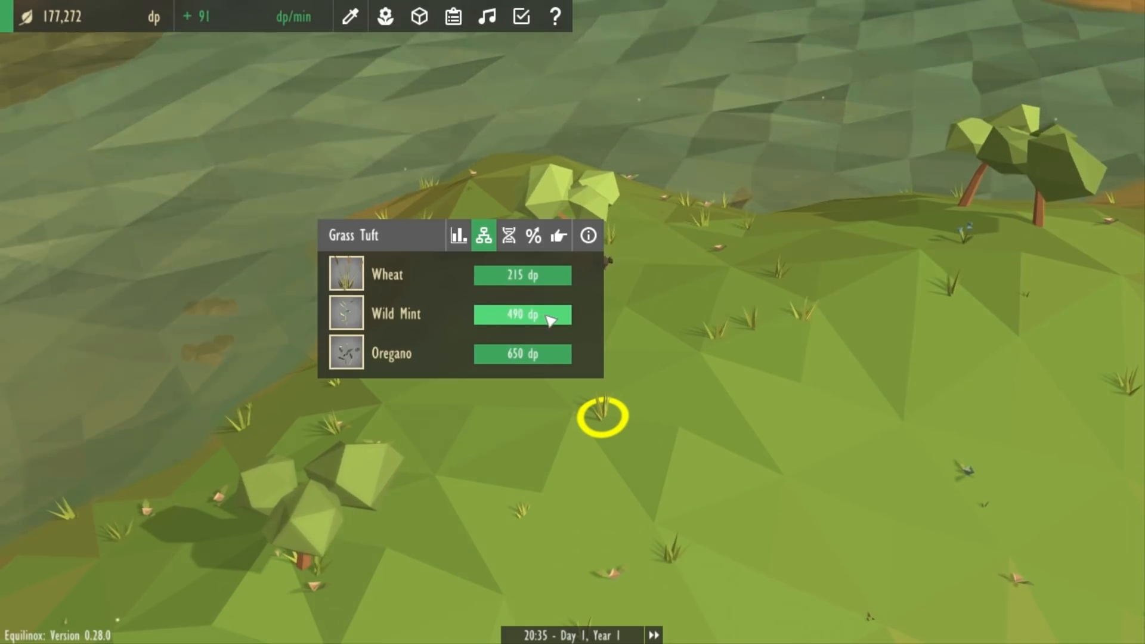
click(522, 314)
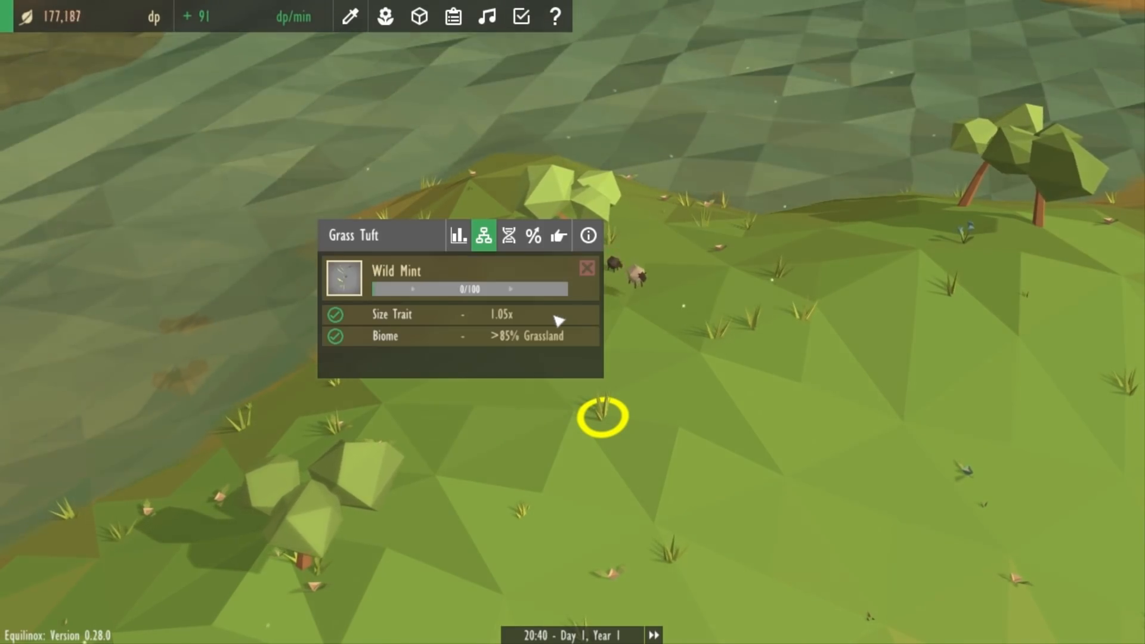